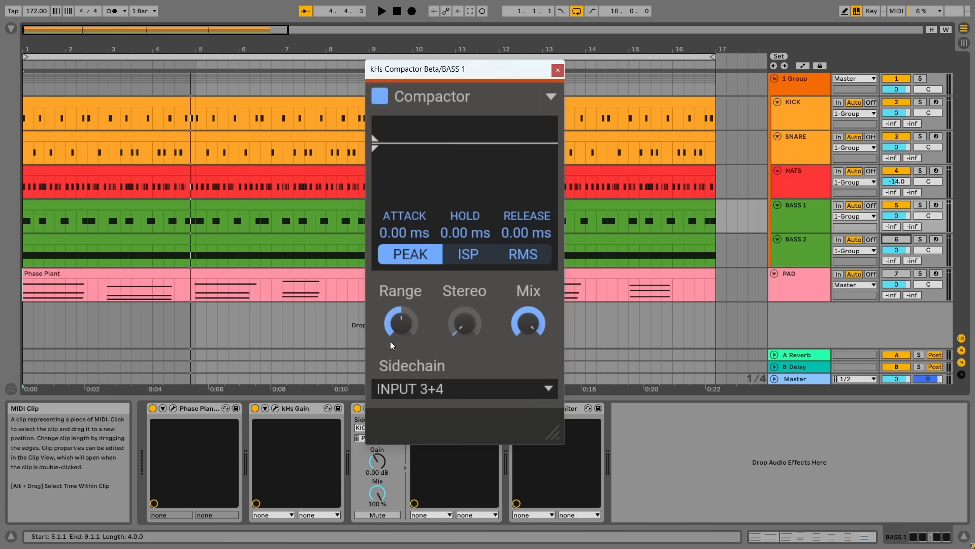
pyautogui.moveTo(467, 345)
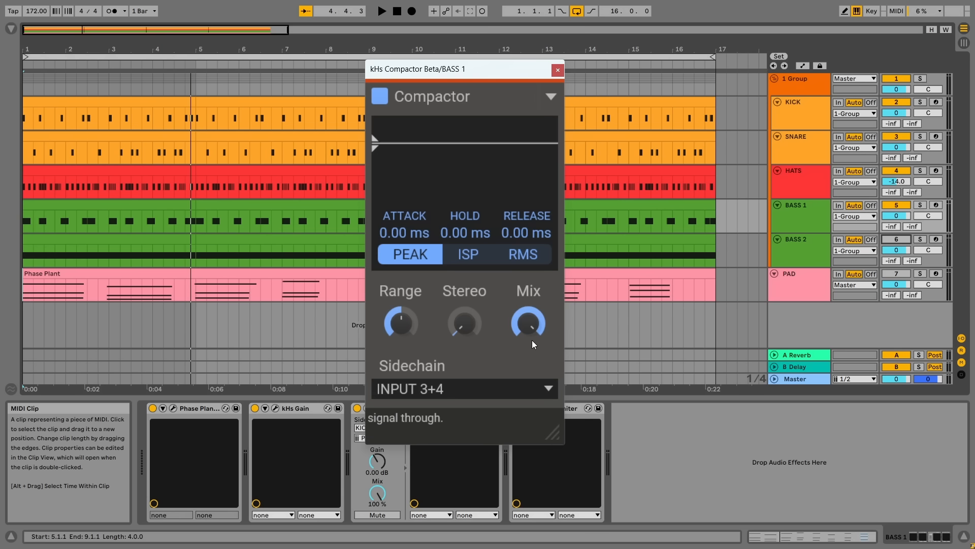
pyautogui.moveTo(491, 352)
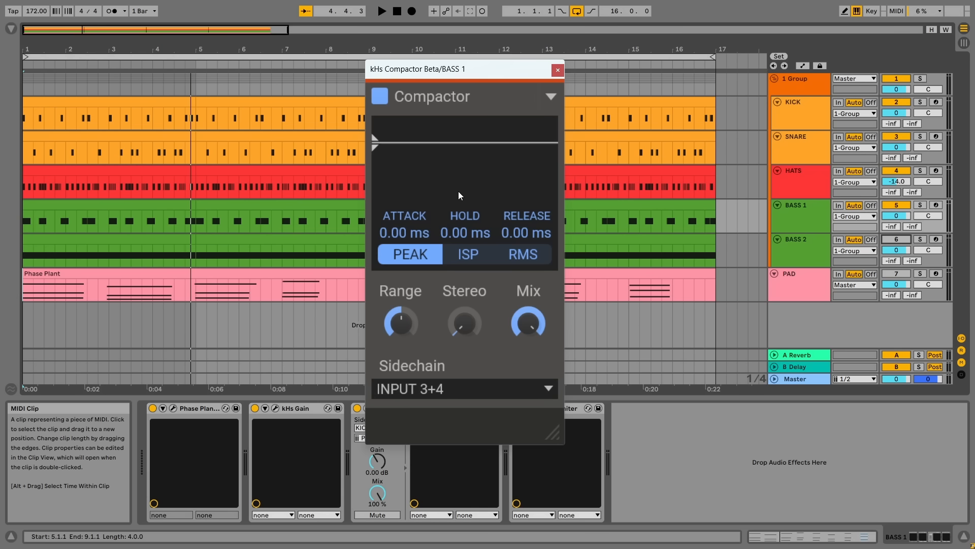
pyautogui.moveTo(468, 254)
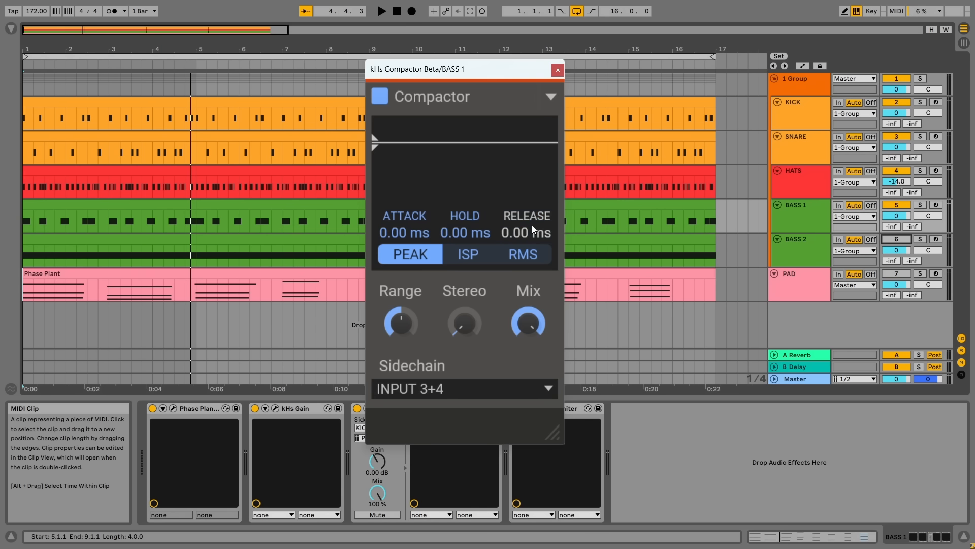
pyautogui.moveTo(475, 281)
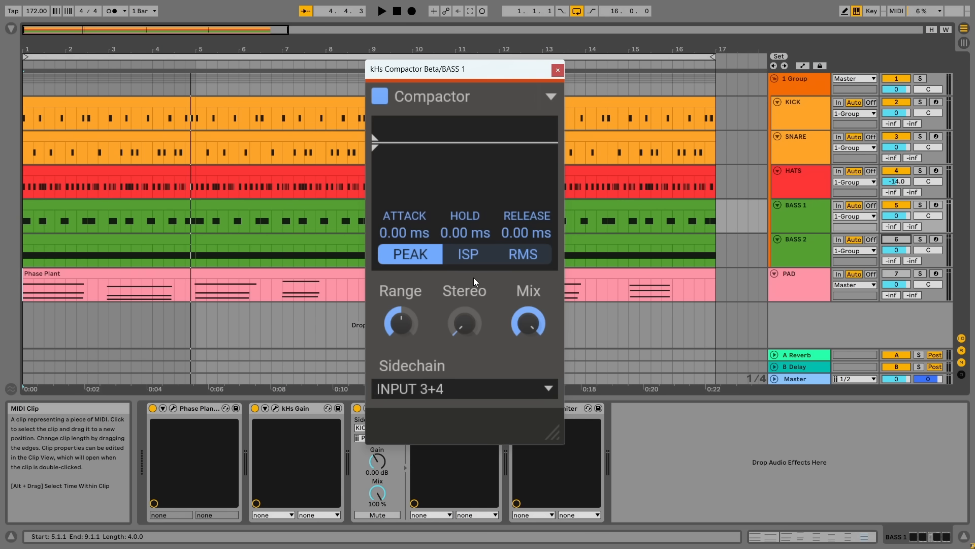
# Step: Start playback so the BASS 1 Compactor shows the incoming signal
pyautogui.click(381, 10)
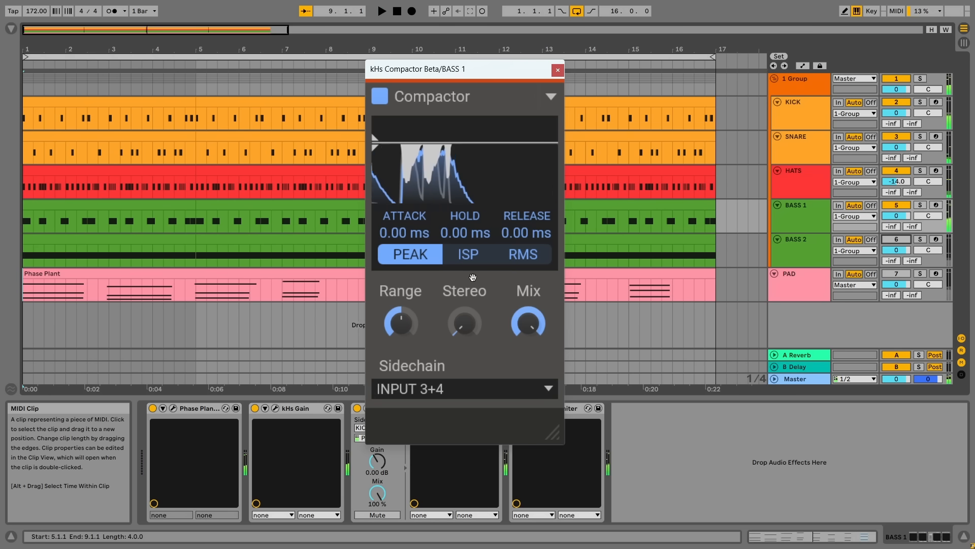
# Step: Stop playback and return to the BASS 1 track's devices after checking KICK
pyautogui.click(799, 216)
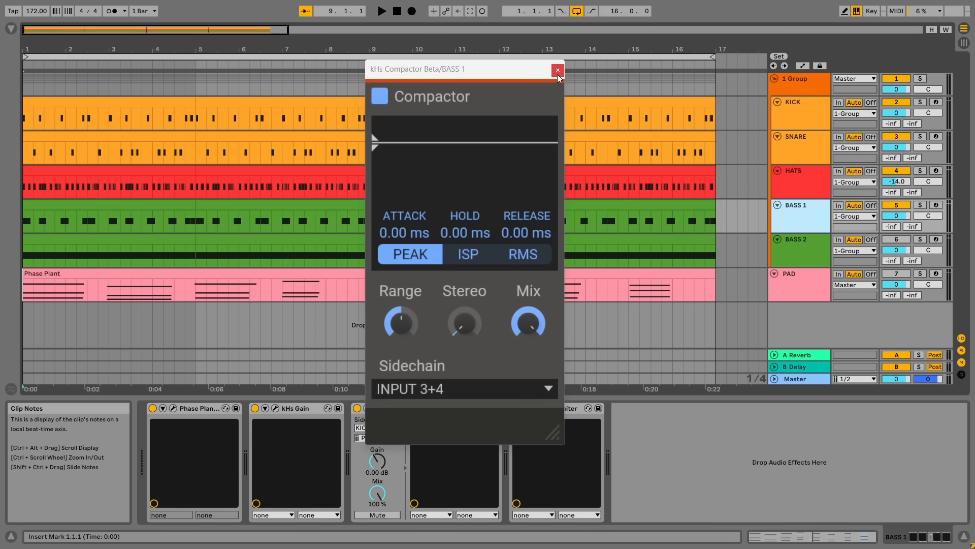
pyautogui.click(556, 69)
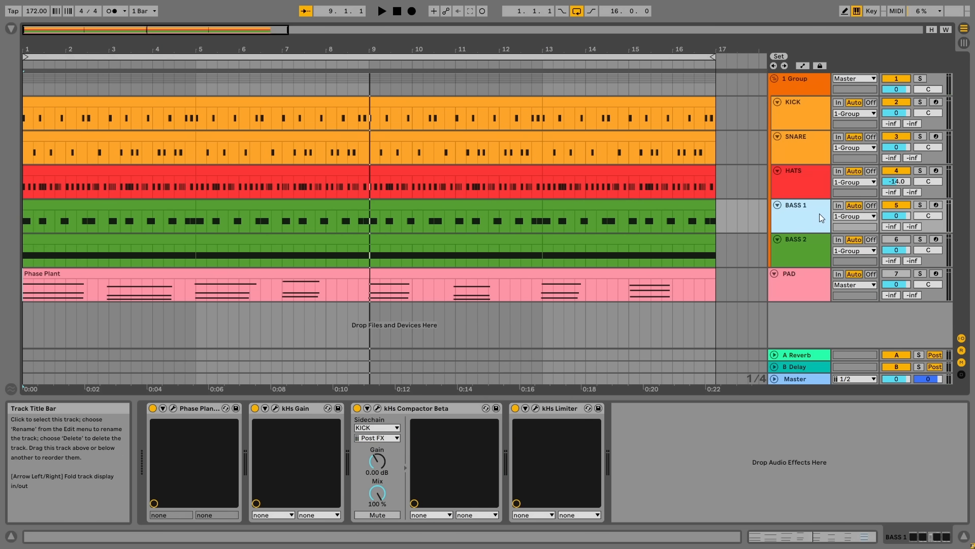
pyautogui.click(794, 101)
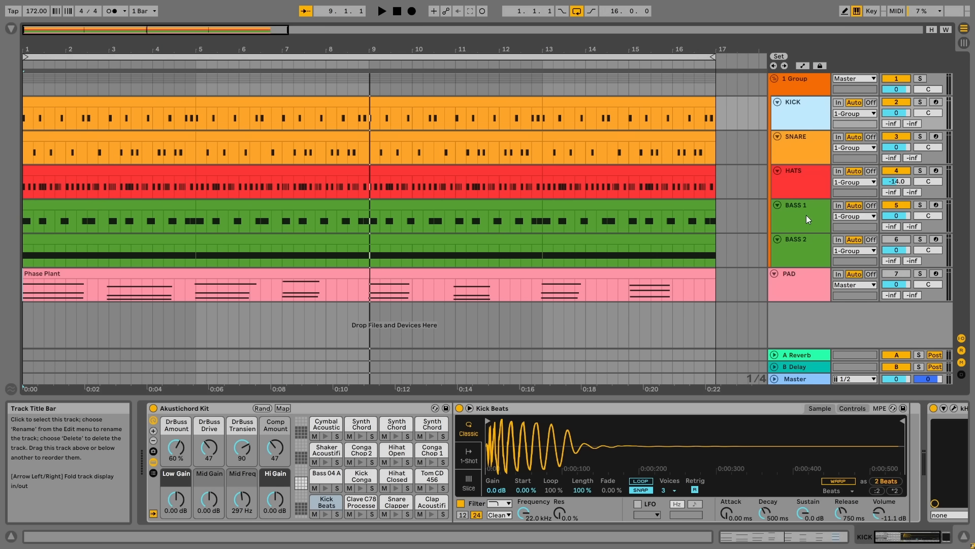
pyautogui.click(794, 205)
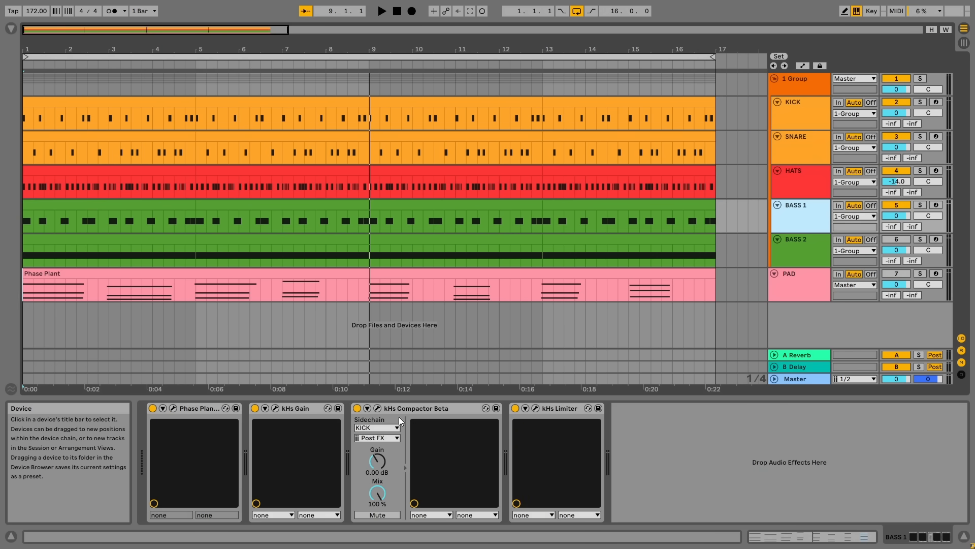
# Step: Set KICK as the Compactor's sidechain source and reopen its plugin window
pyautogui.click(376, 427)
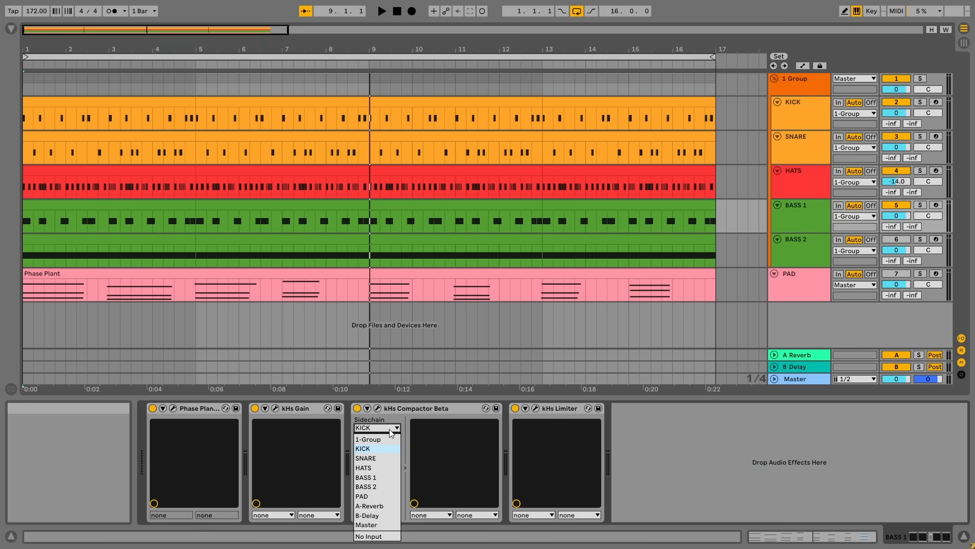
pyautogui.click(363, 448)
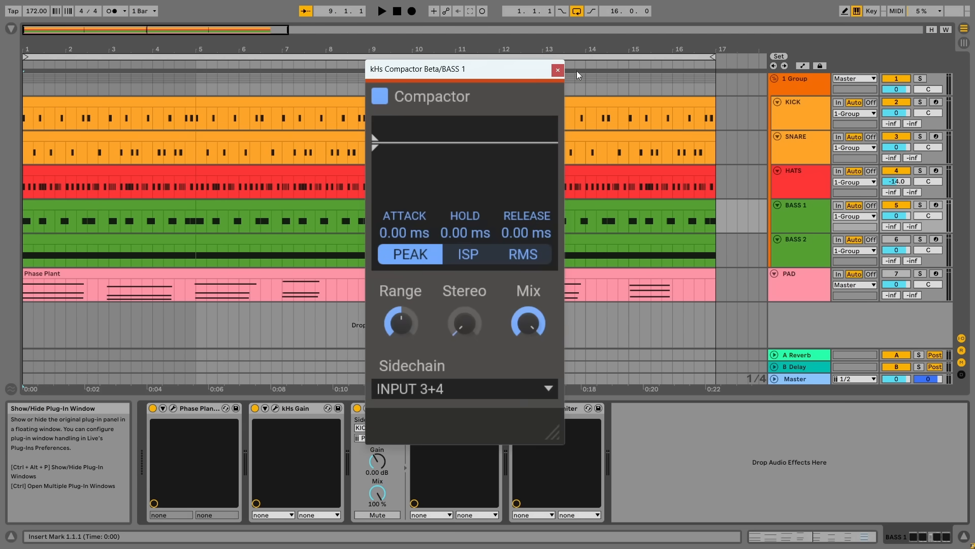
pyautogui.click(556, 70)
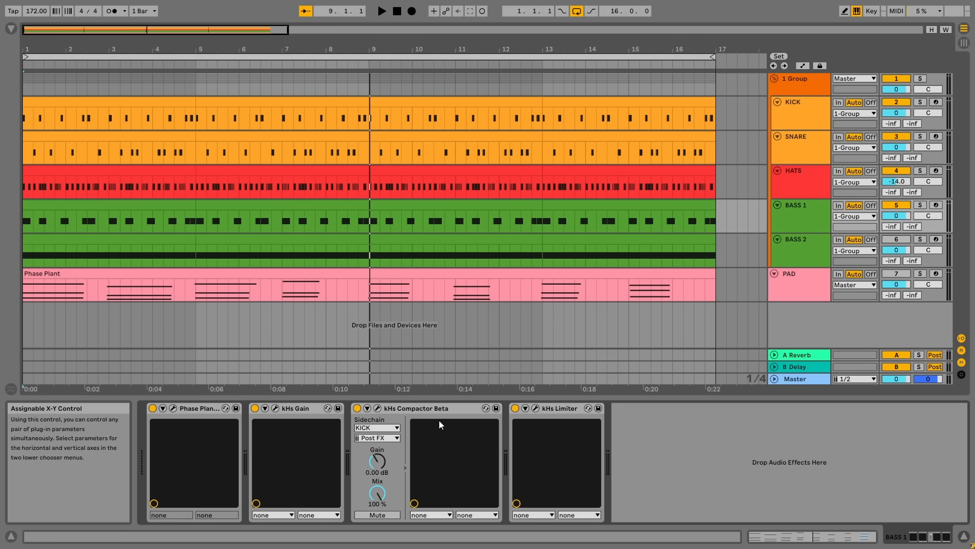
pyautogui.click(794, 205)
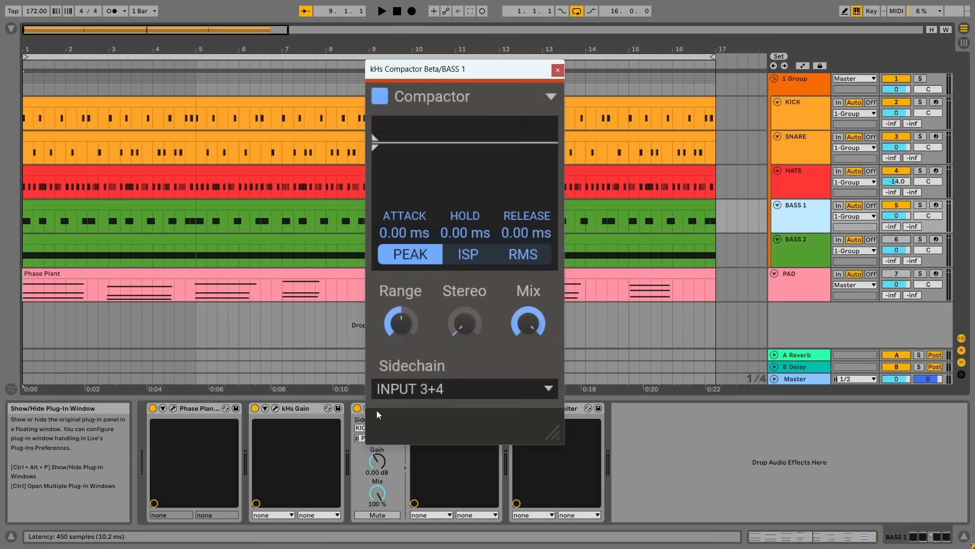
pyautogui.moveTo(489, 361)
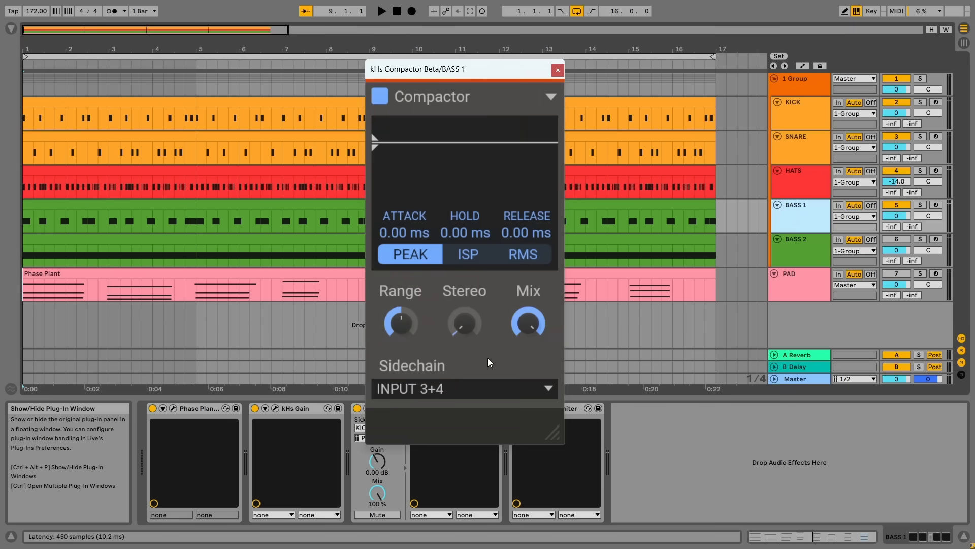
pyautogui.moveTo(491, 360)
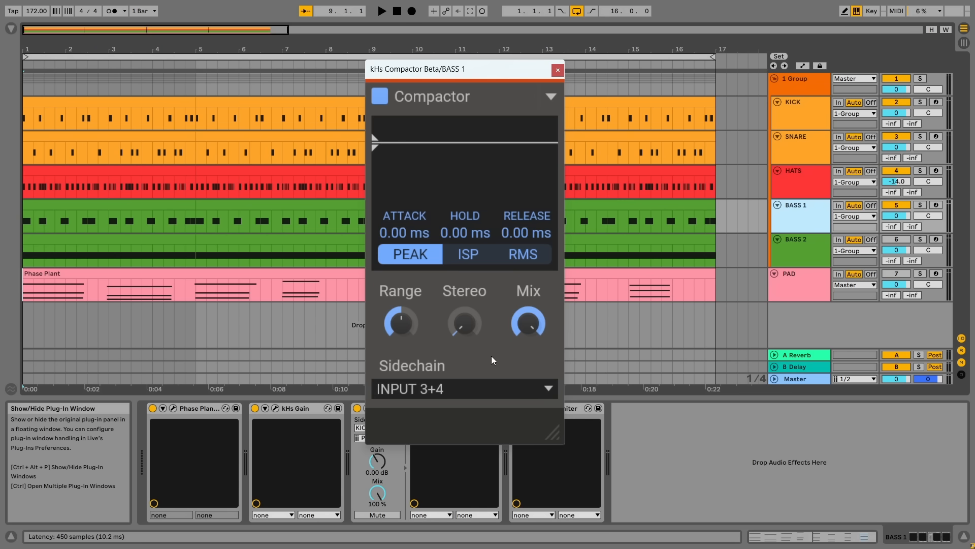
pyautogui.click(381, 10)
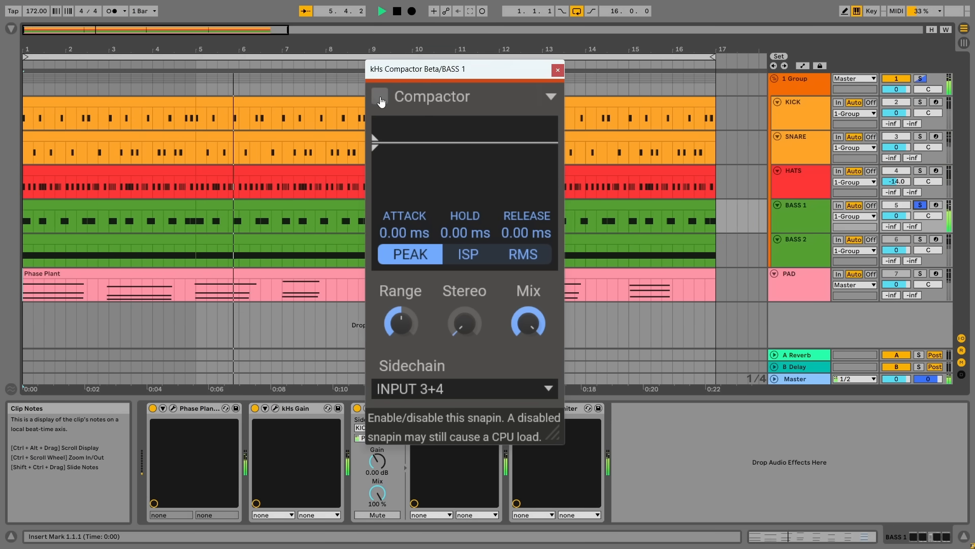
pyautogui.click(378, 98)
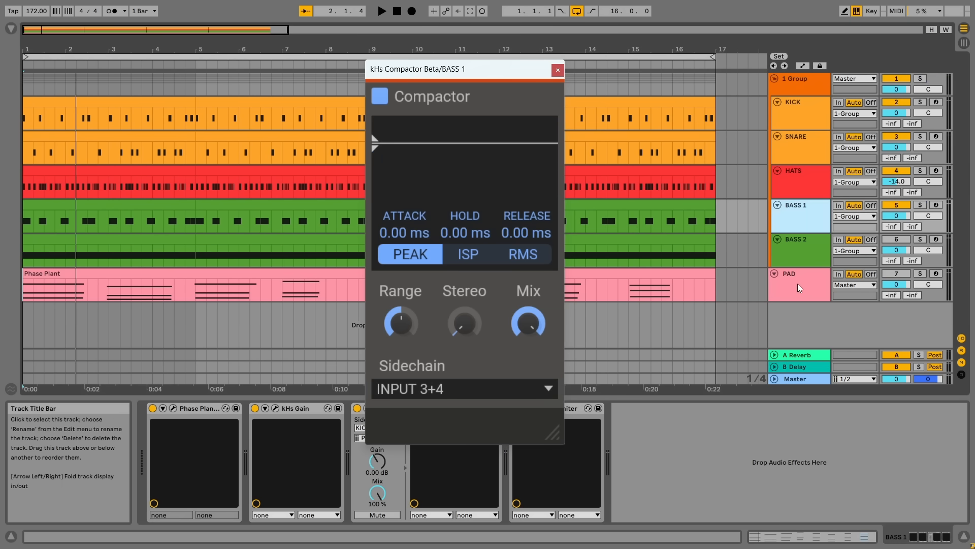
# Step: Route the PAD Compactor's sidechain from 1-Group, then close its window
pyautogui.click(557, 70)
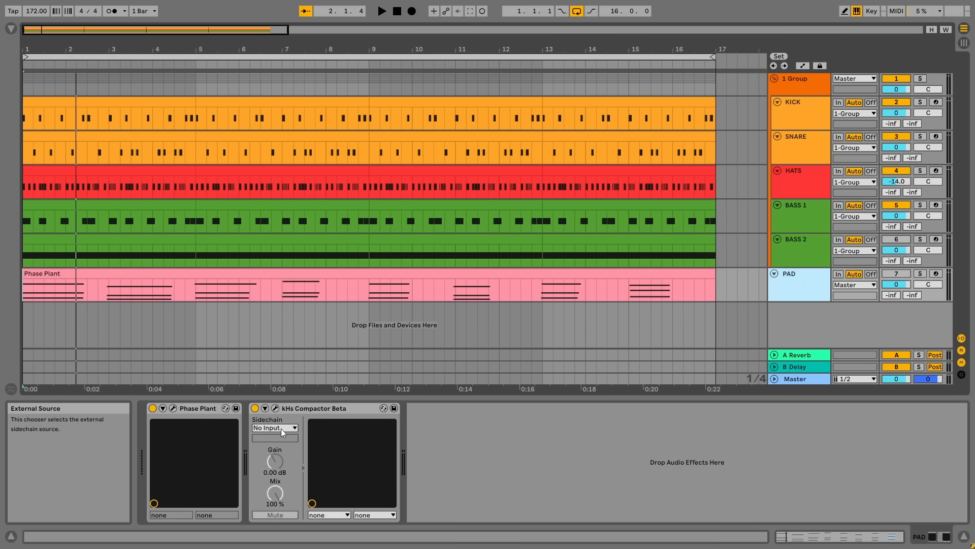
pyautogui.click(274, 427)
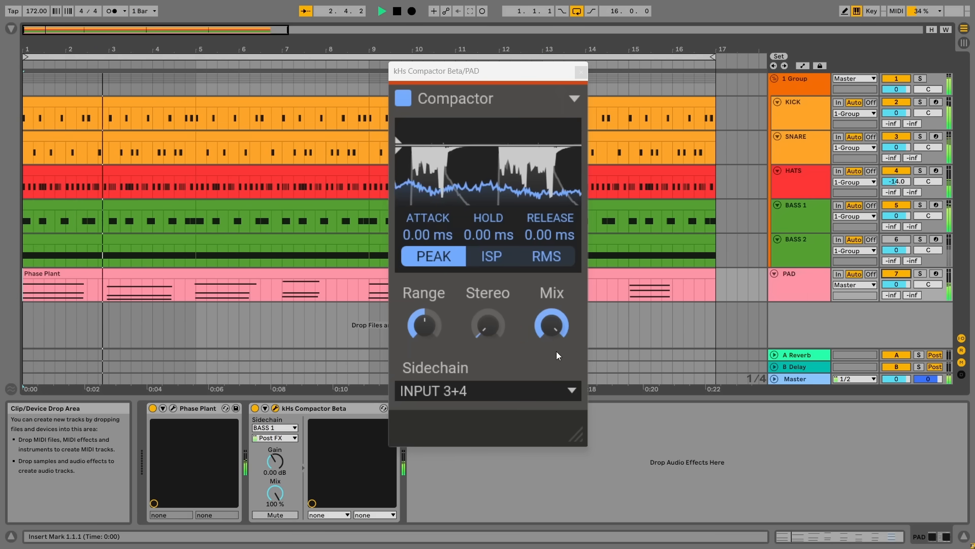
pyautogui.moveTo(547, 360)
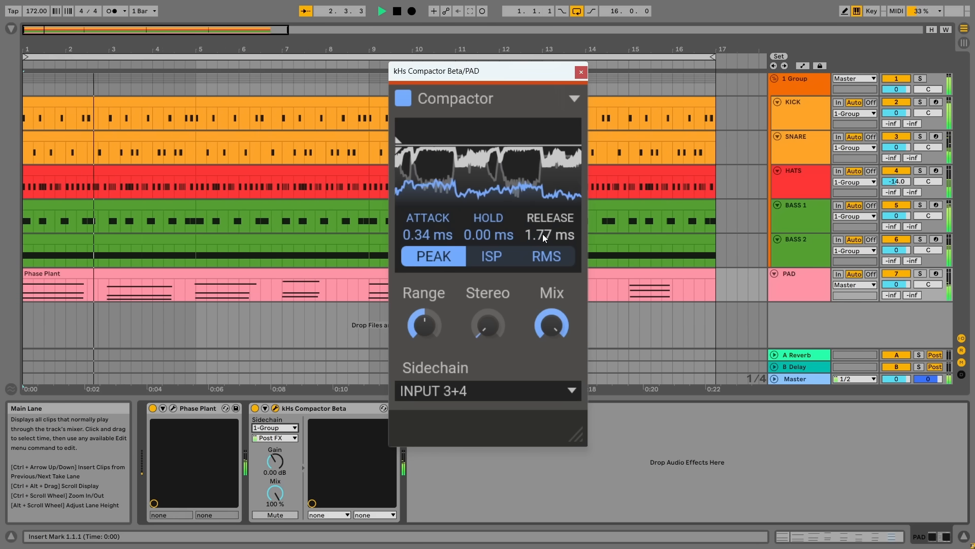
pyautogui.click(491, 256)
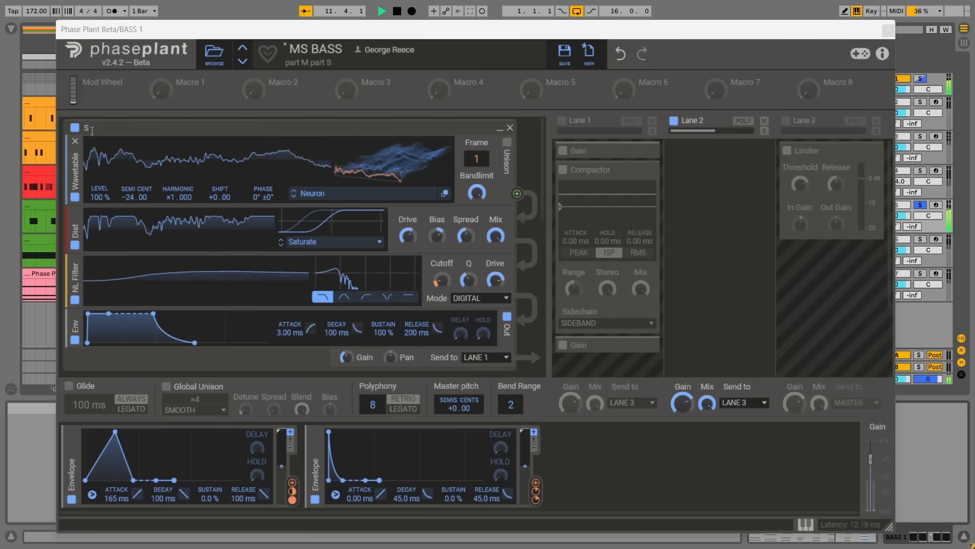
# Step: Toggle the S oscillator group, enable the Gain/Compactor lane and collapse the group
pyautogui.click(73, 129)
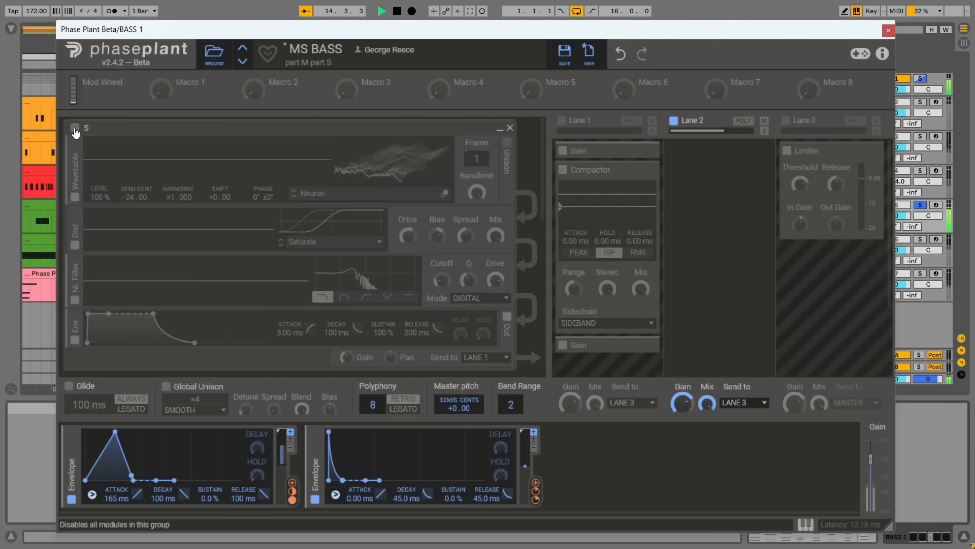
pyautogui.click(74, 132)
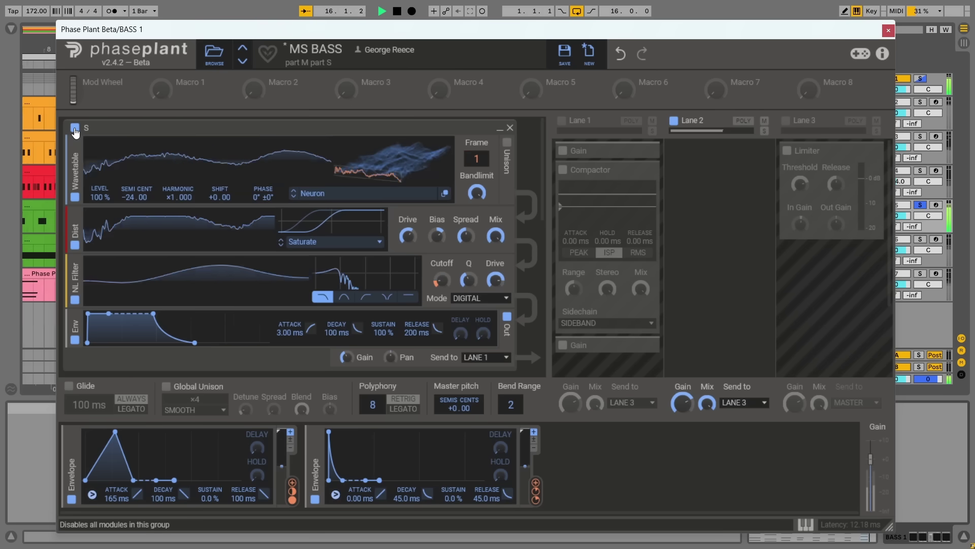
pyautogui.click(74, 128)
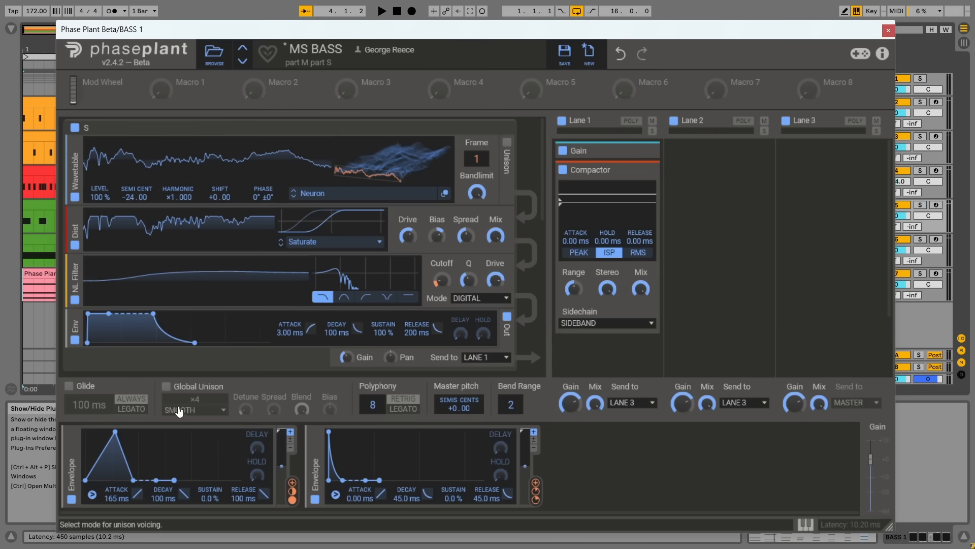
pyautogui.click(562, 121)
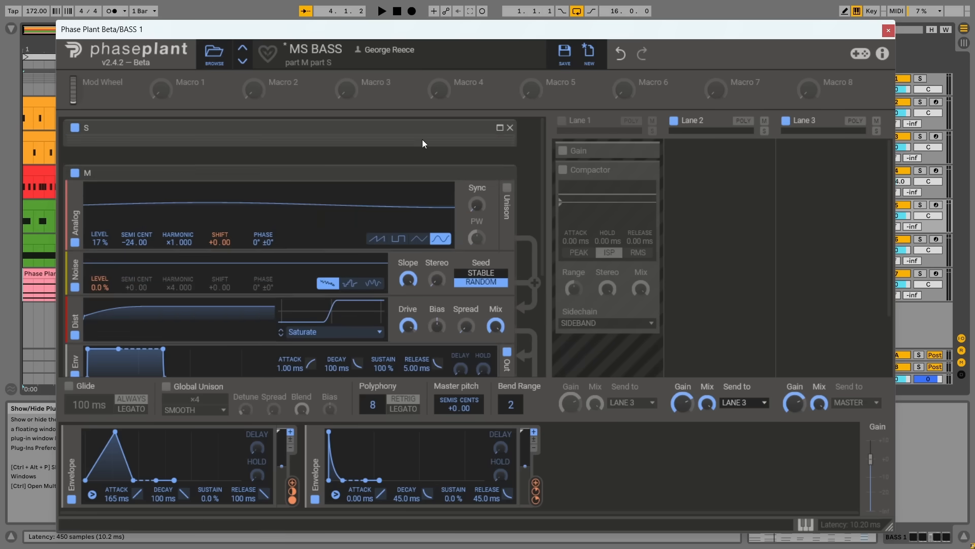
pyautogui.moveTo(74, 128)
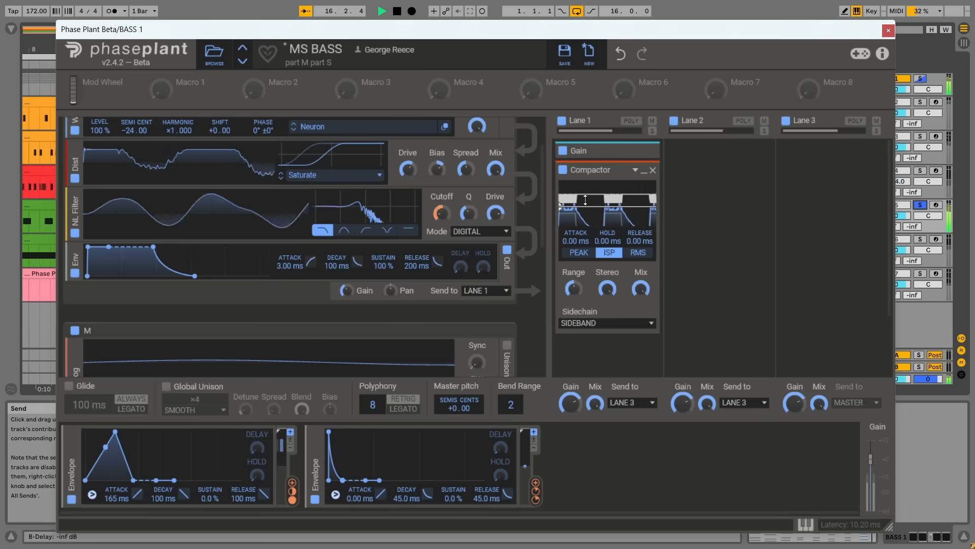
# Step: Select the 1 Group track, start playback and show the plug-in browser
pyautogui.click(888, 30)
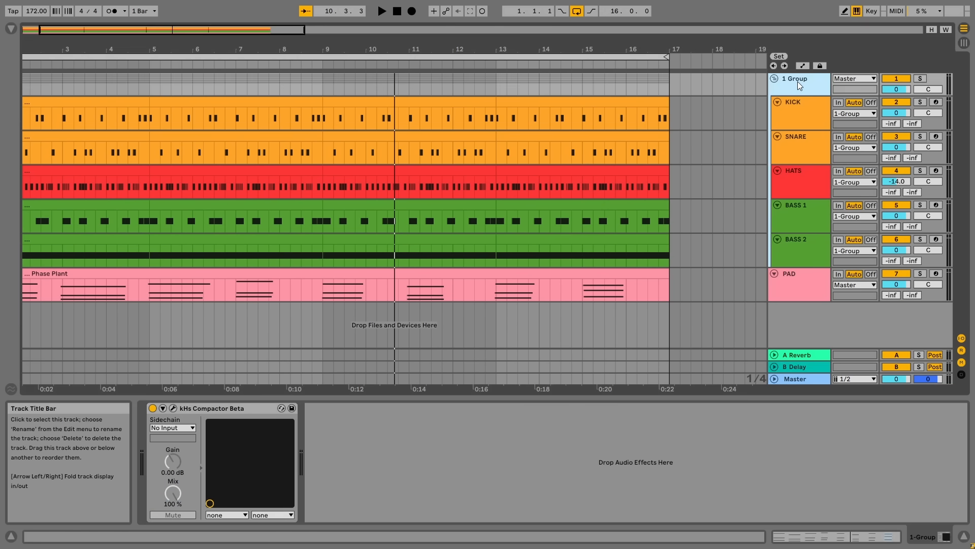
pyautogui.moveTo(184, 410)
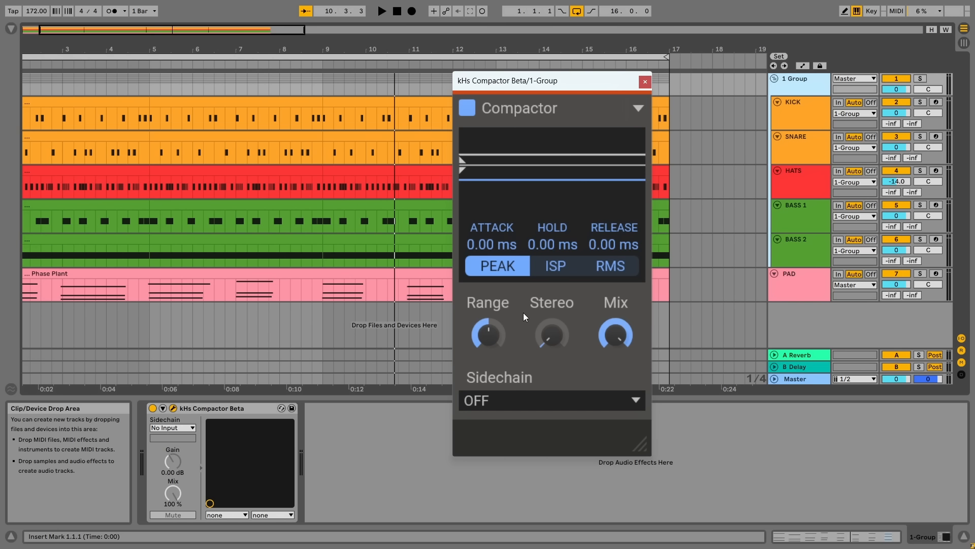
pyautogui.click(381, 10)
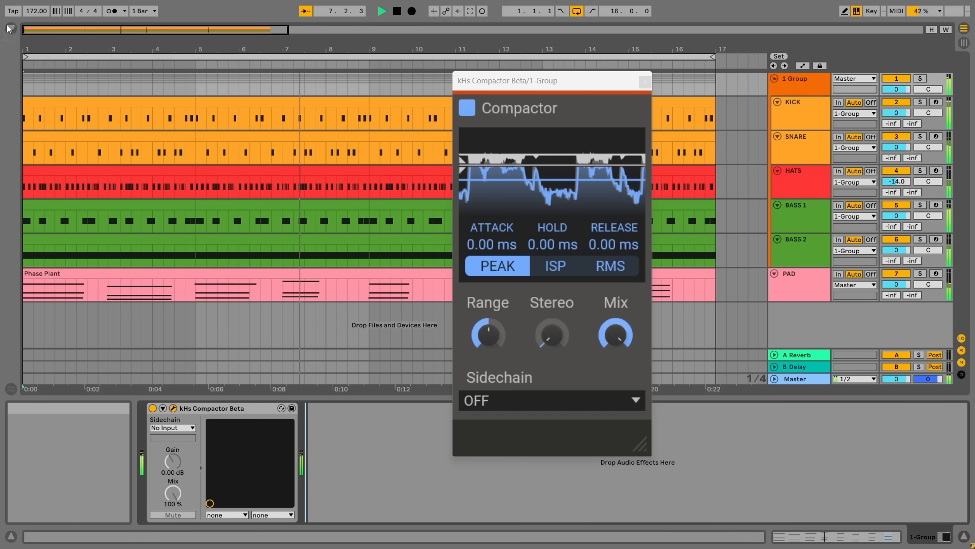
pyautogui.click(8, 29)
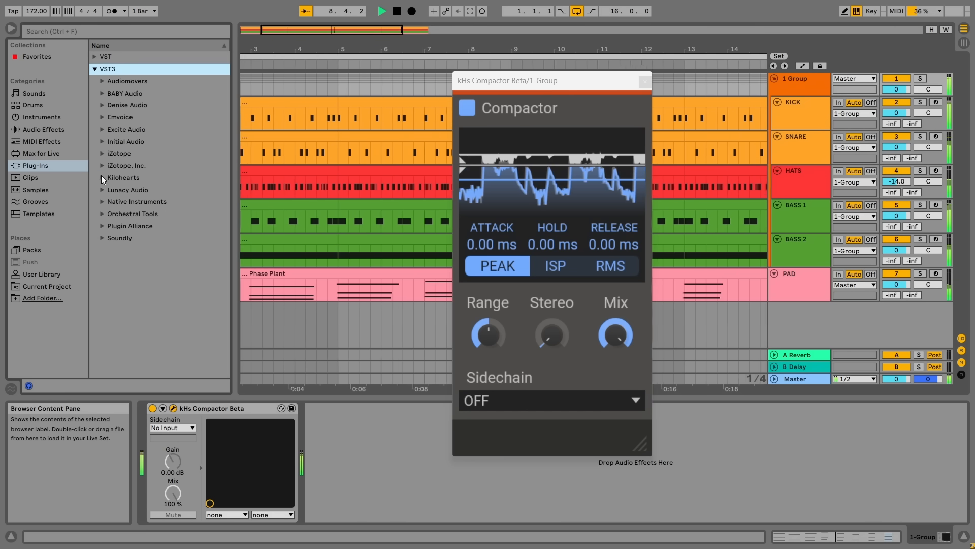
# Step: Load kHs Limiter from the Kilohearts VST3 folder onto the group track
pyautogui.click(102, 176)
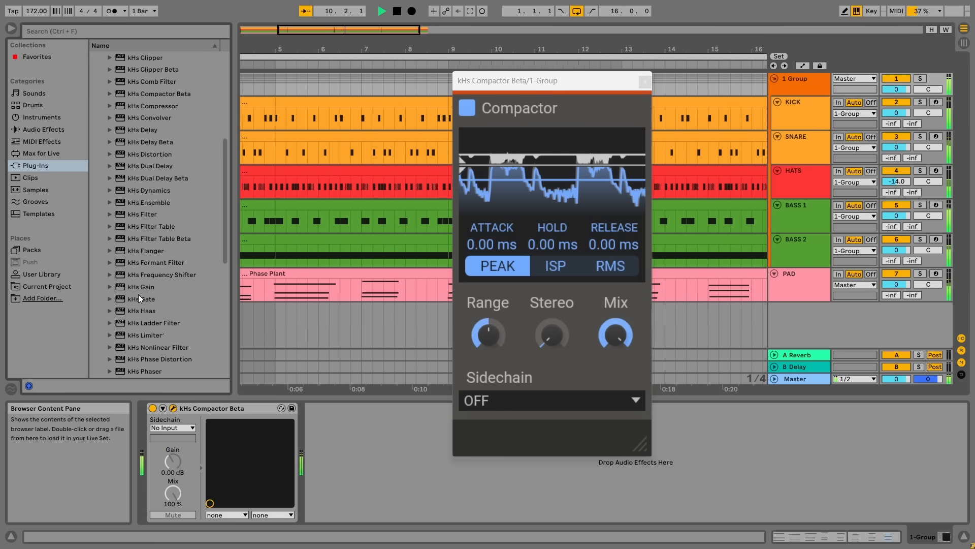
pyautogui.doubleClick(145, 334)
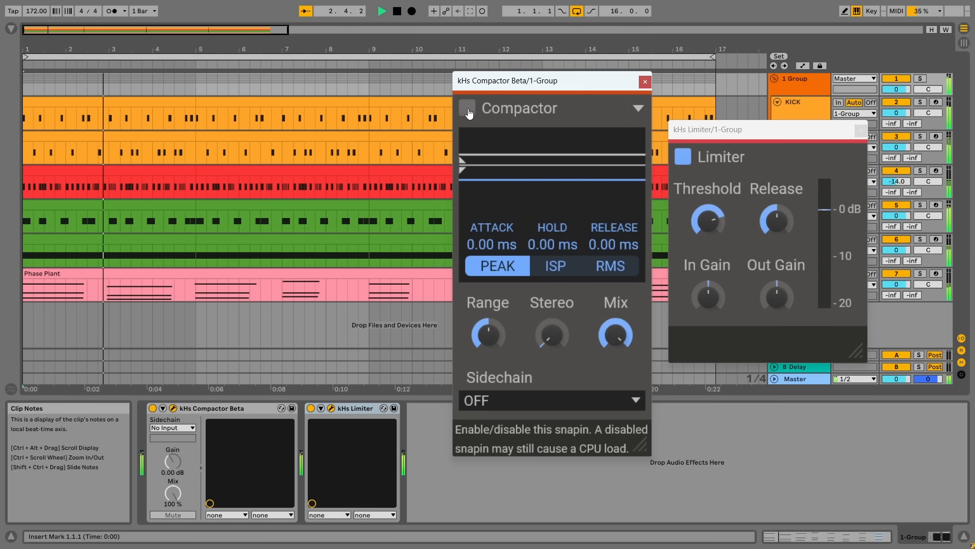
# Step: Turn the group Compactor back on and switch its detection to ISP
pyautogui.click(466, 108)
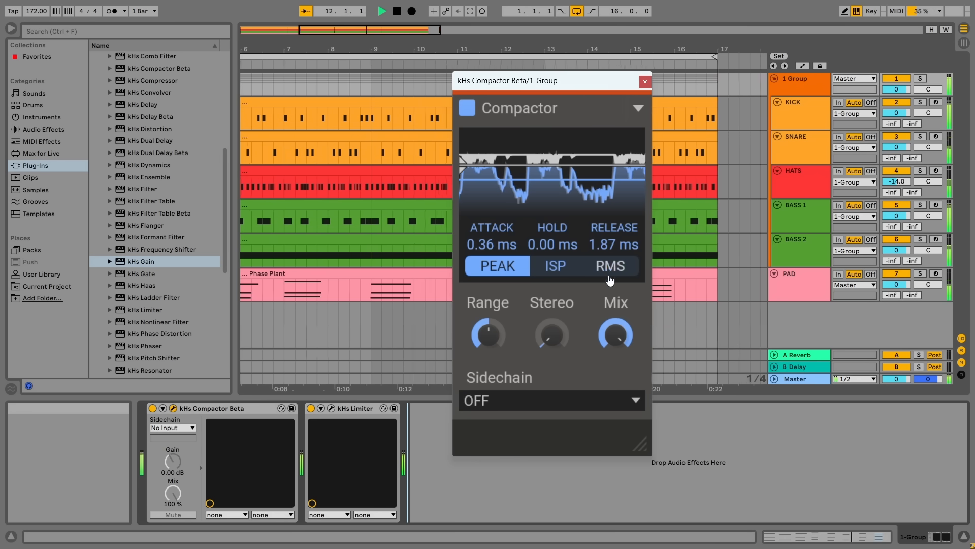
pyautogui.click(555, 265)
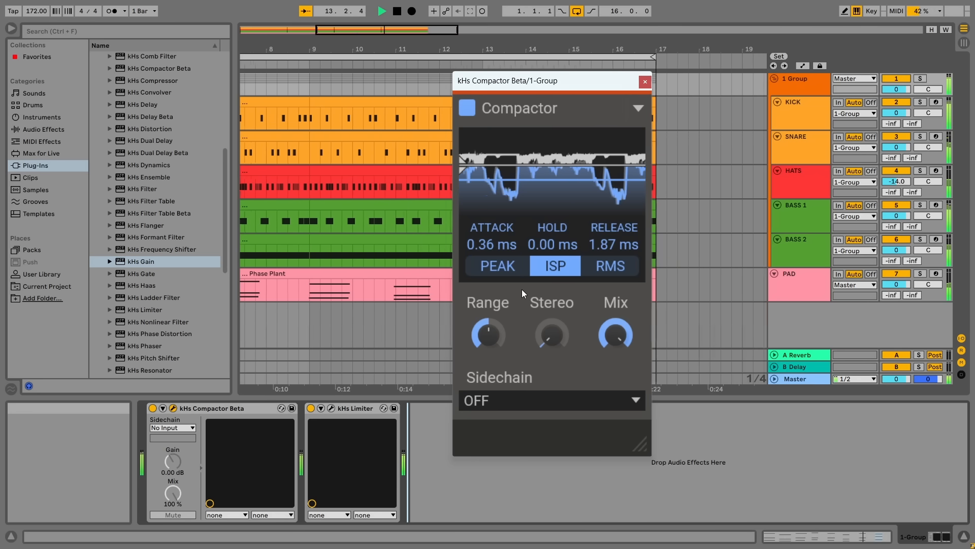